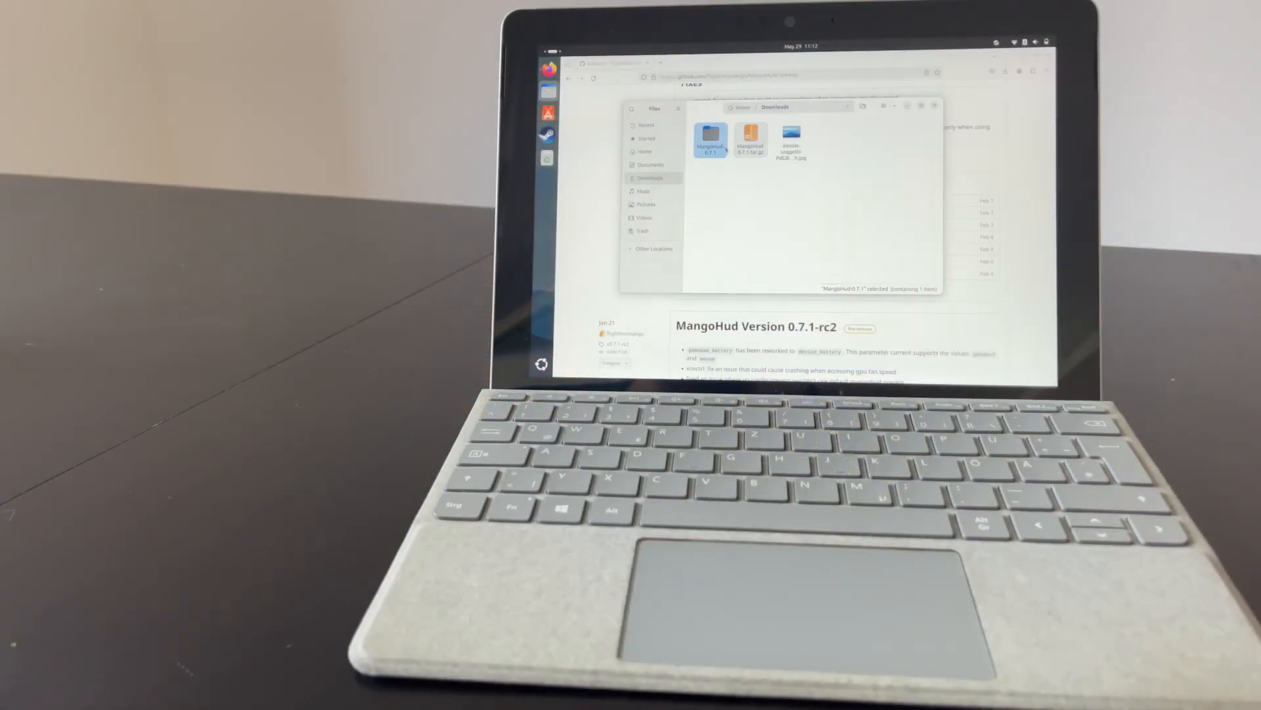
# Open the MangoHud folder in Downloads and launch a terminal inside it
pyautogui.doubleClick(710, 135)
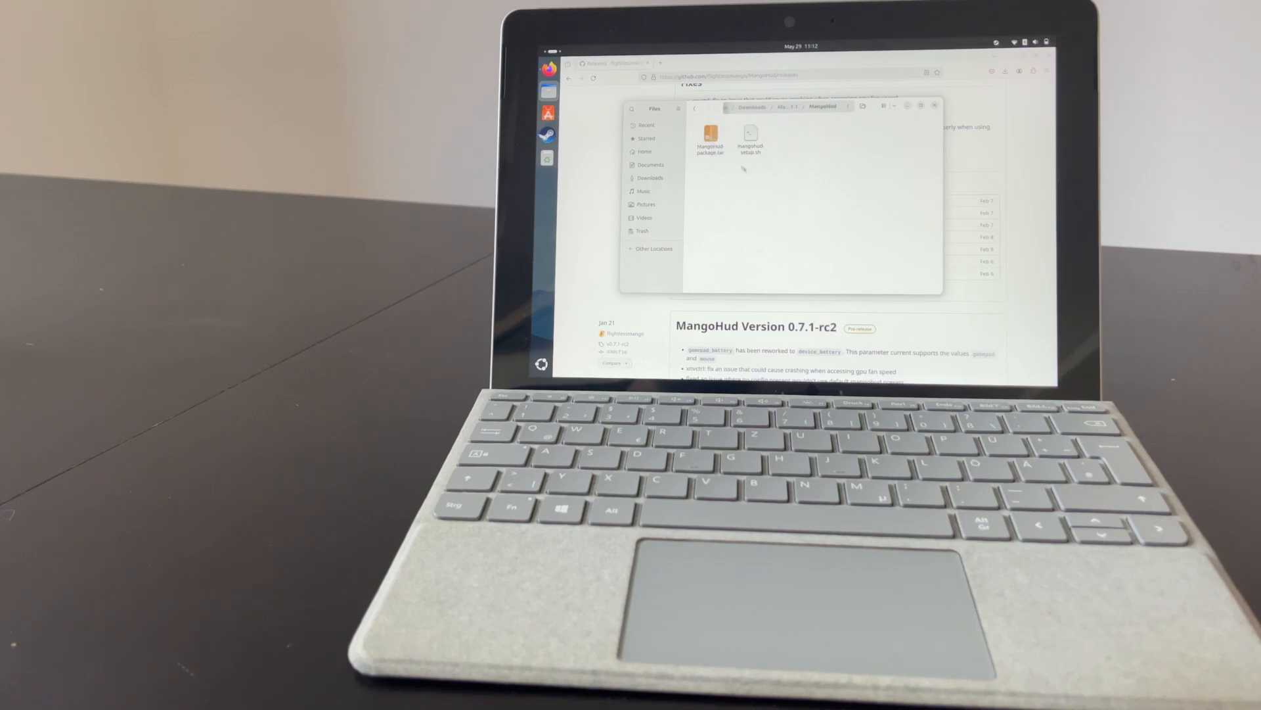
pyautogui.rightClick(745, 170)
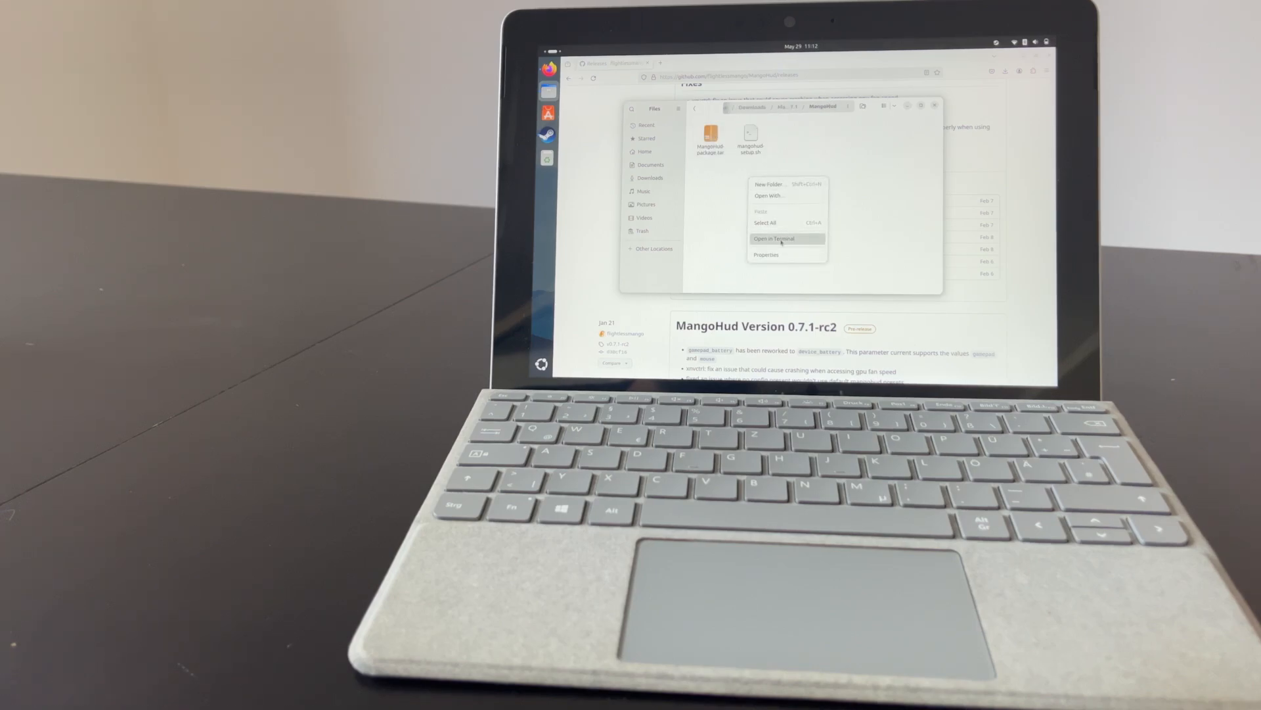
pyautogui.click(774, 239)
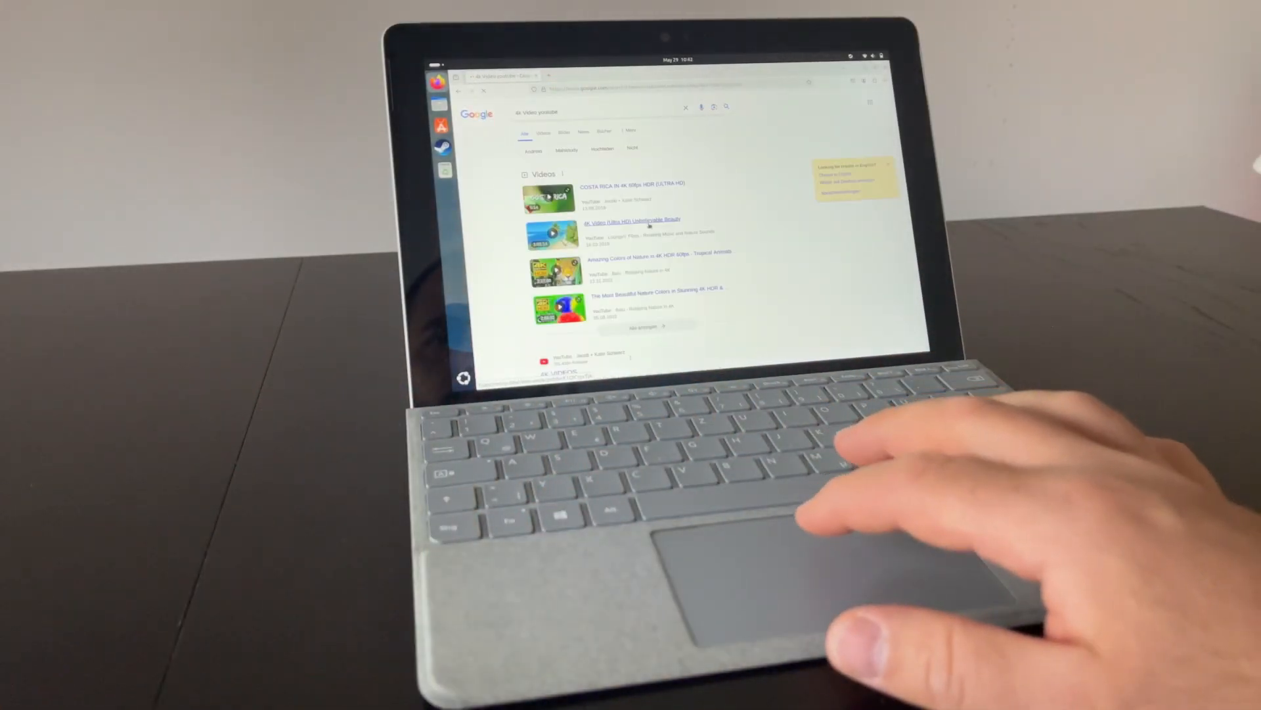
# Play the 4K sloth nature video from the results and switch it to 2160p60
pyautogui.click(631, 184)
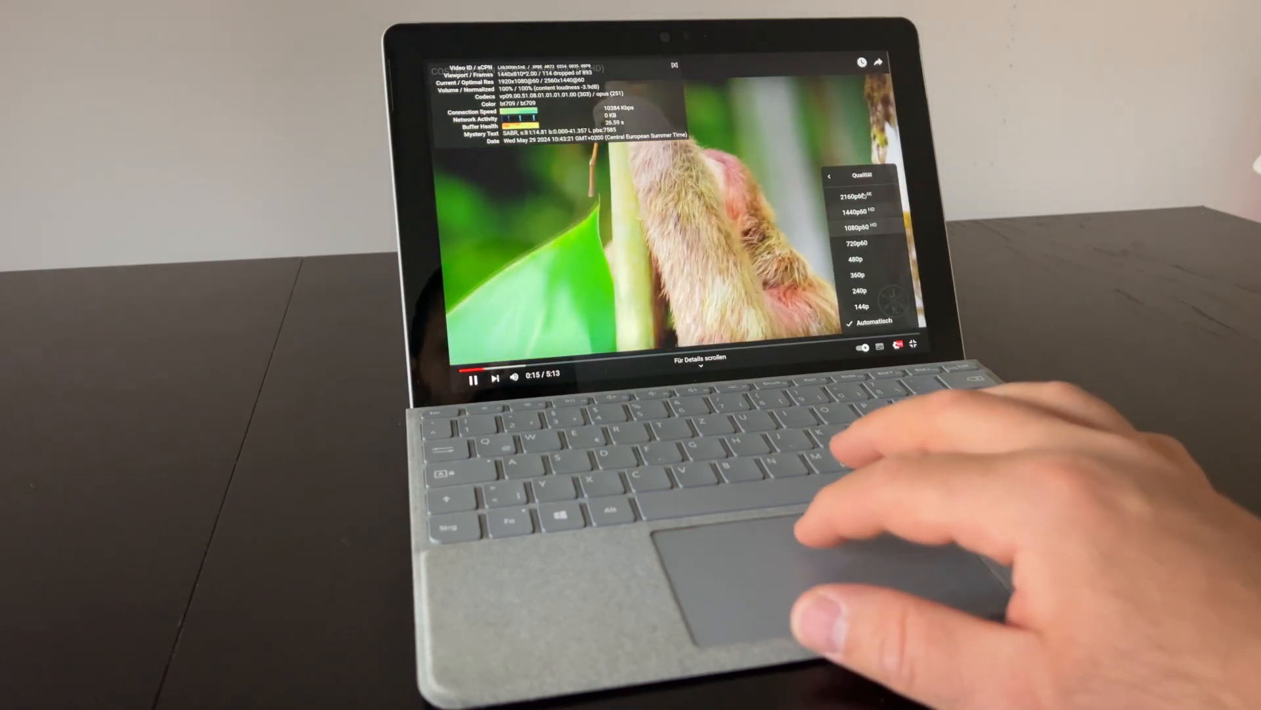
pyautogui.click(856, 197)
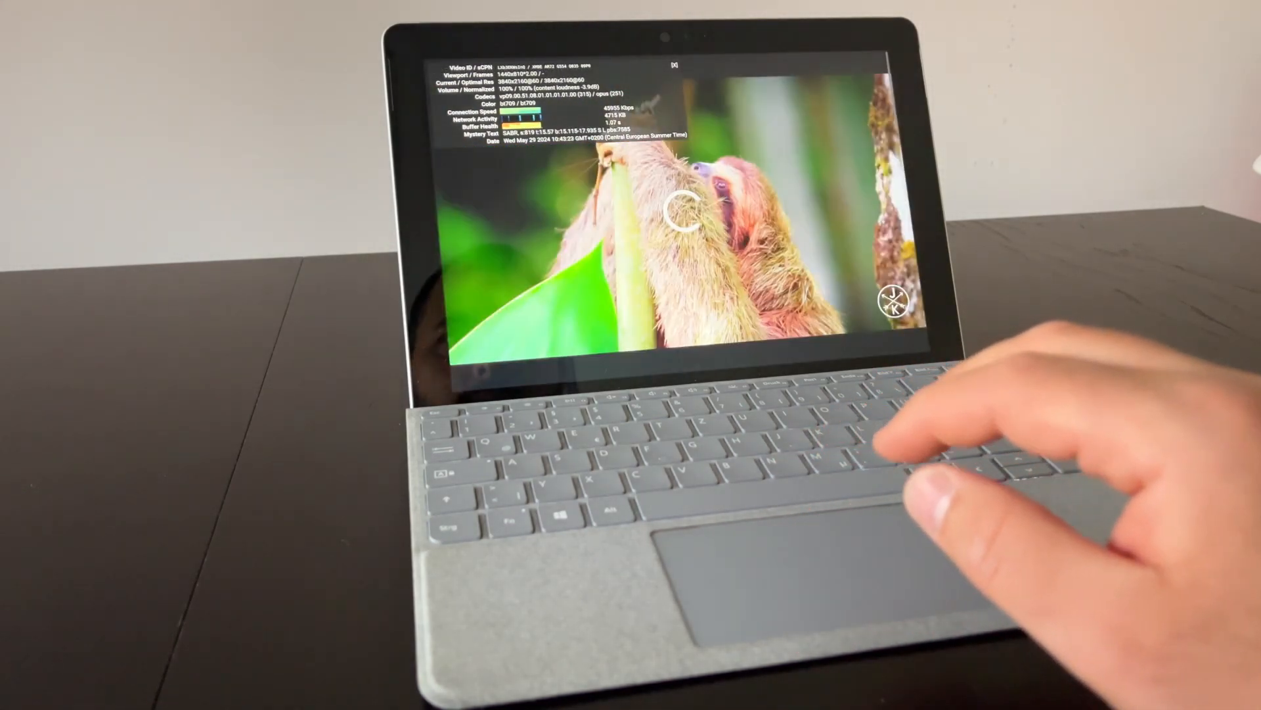